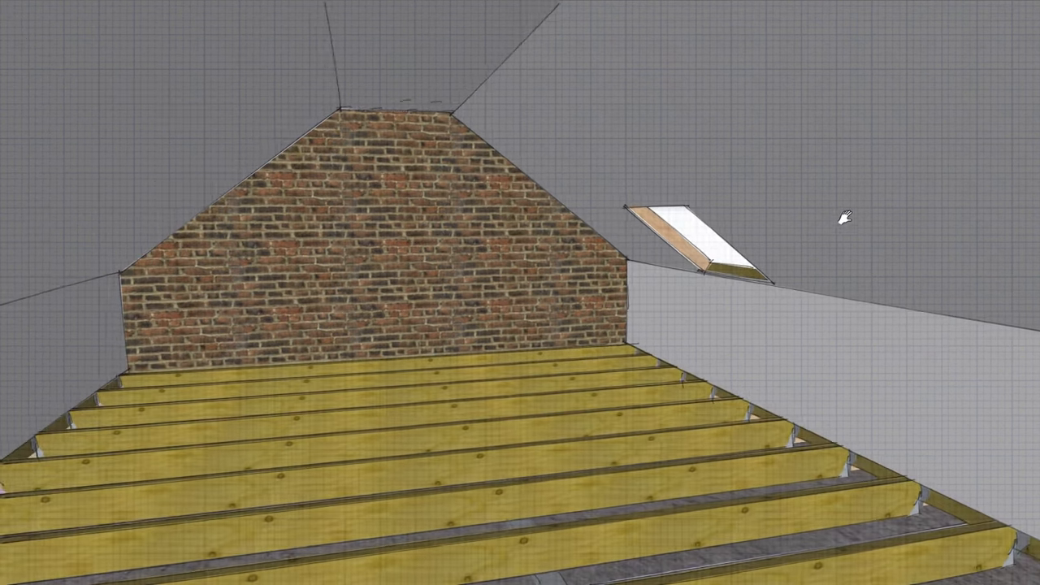
Step: Orbit the view to look up at the rafters in the gable section cut
drag(844, 215, 817, 201)
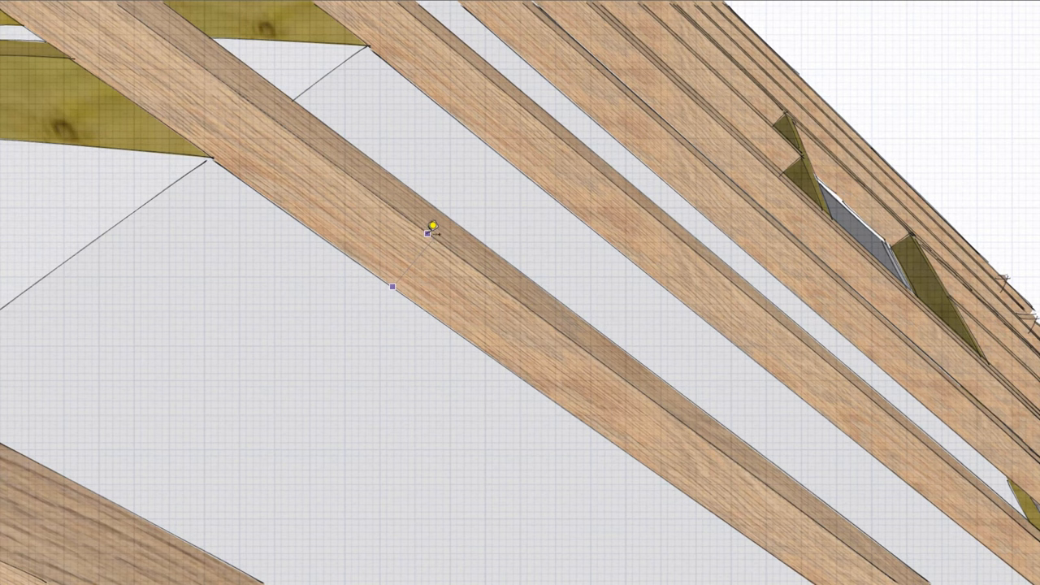
mouse_move(431, 228)
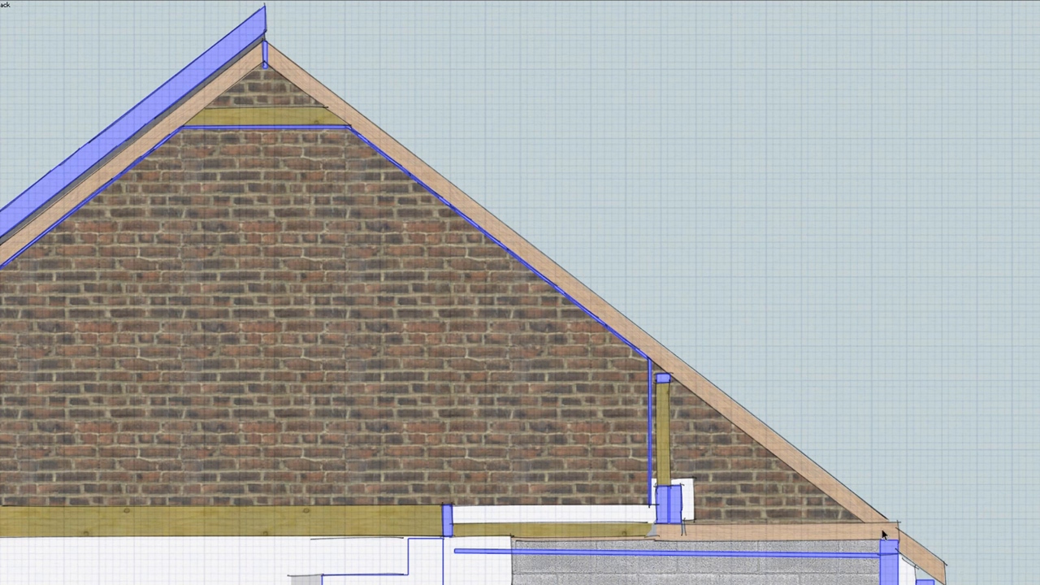
mouse_move(676, 372)
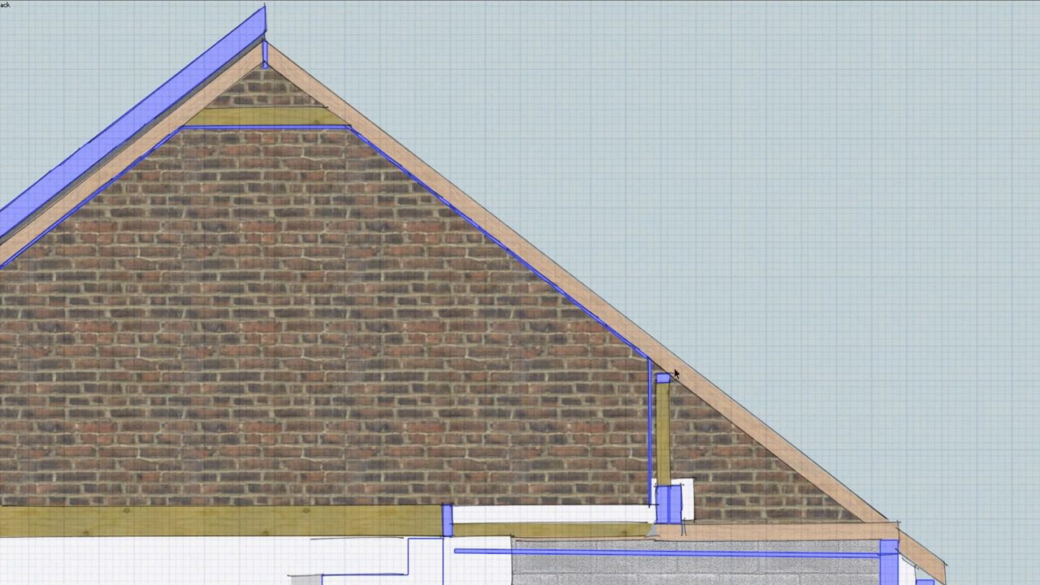
mouse_move(206, 112)
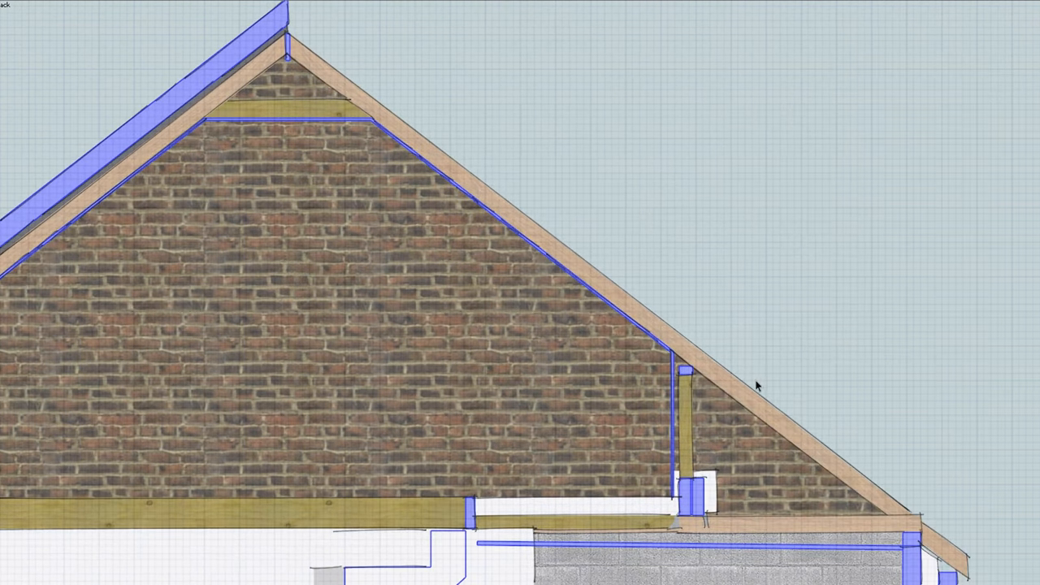
mouse_move(636, 232)
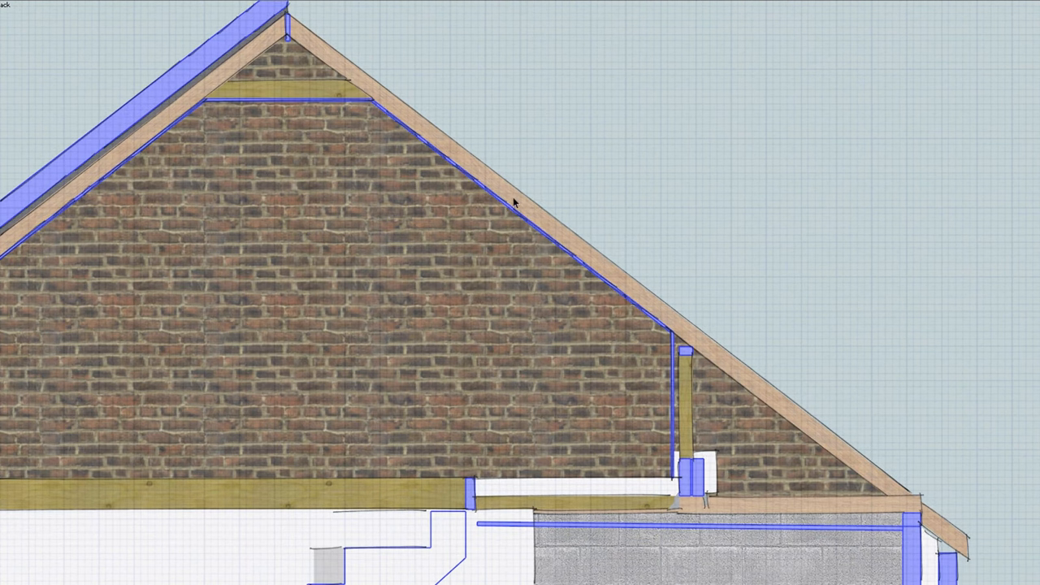
mouse_move(459, 170)
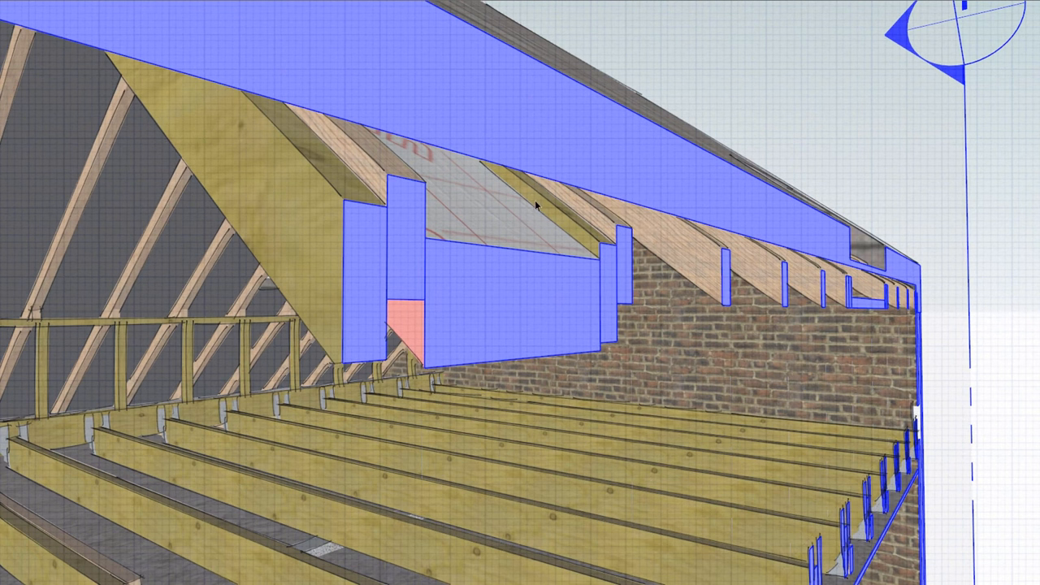
drag(537, 207, 516, 244)
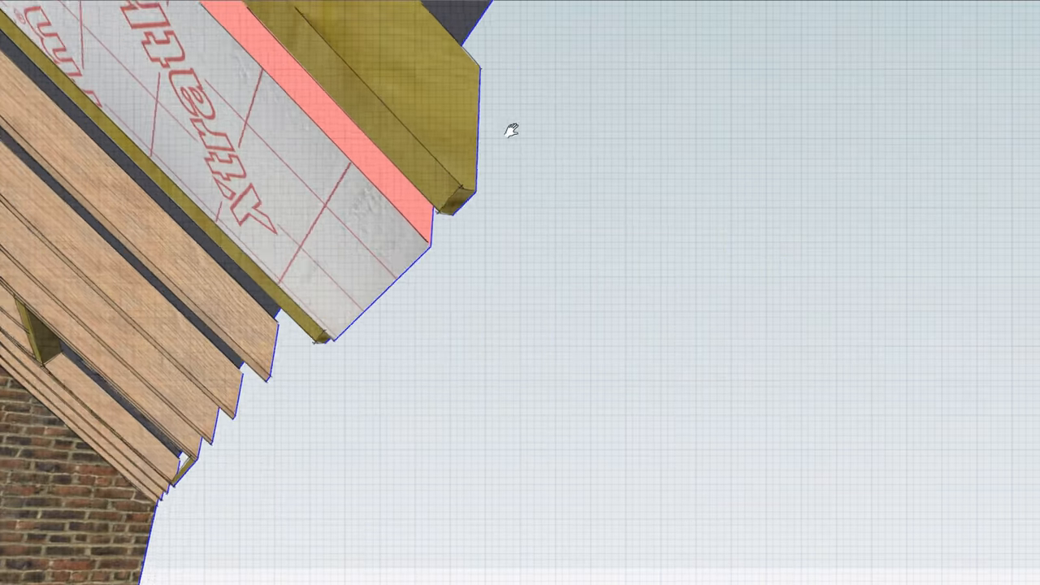
drag(508, 129, 638, 268)
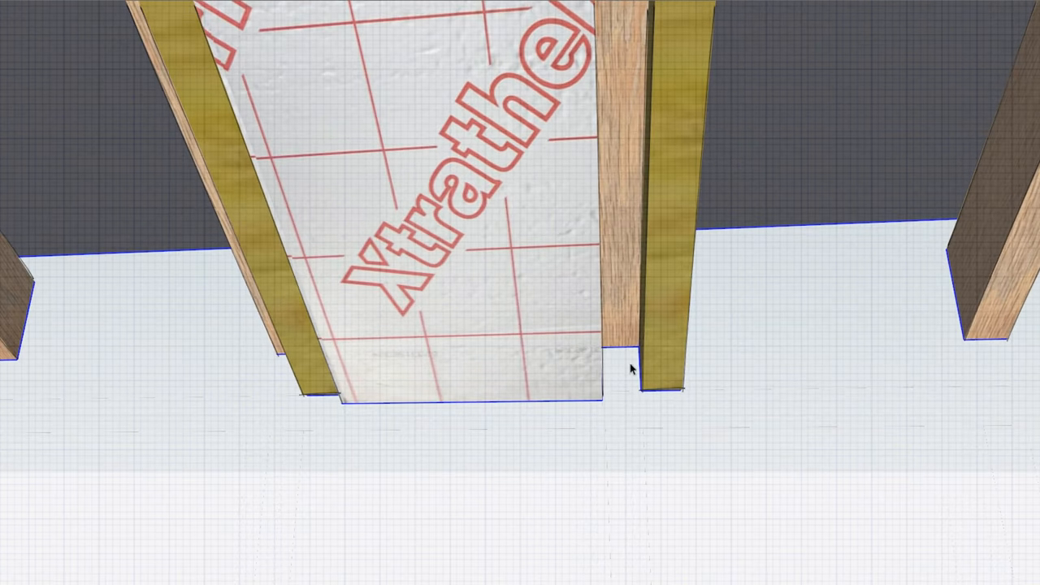
mouse_move(618, 170)
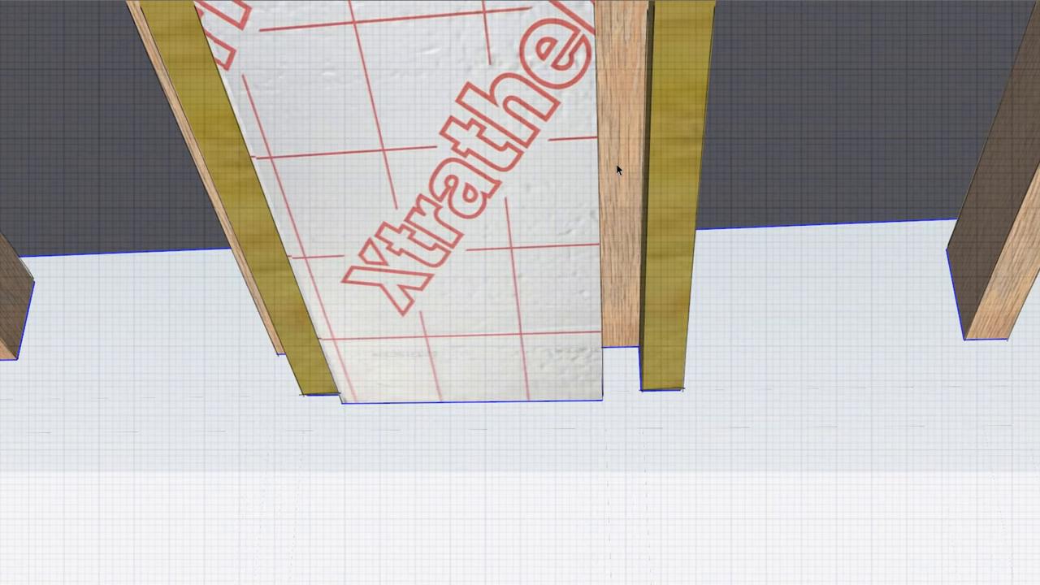
mouse_move(635, 197)
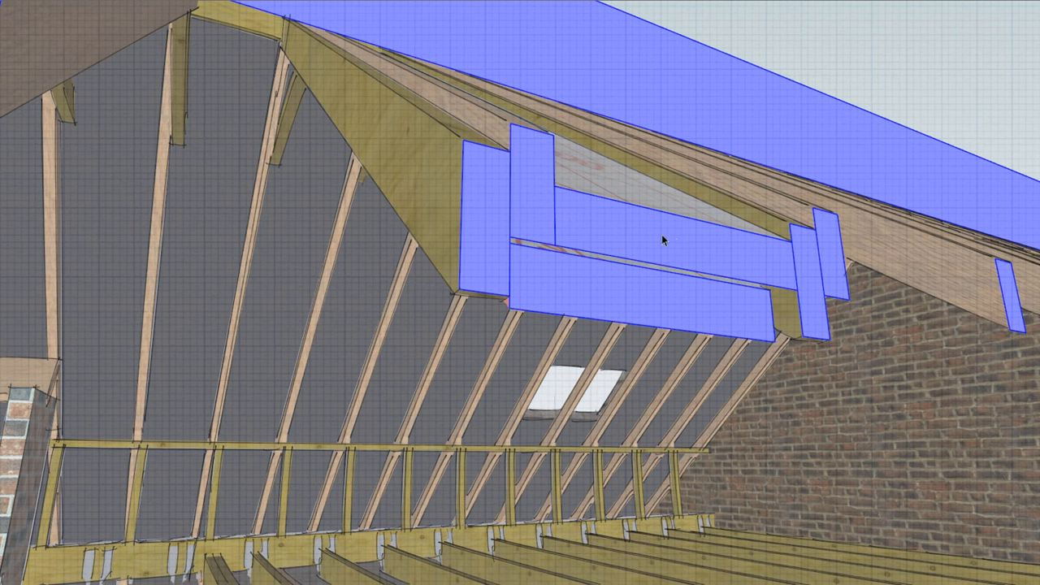
mouse_move(535, 293)
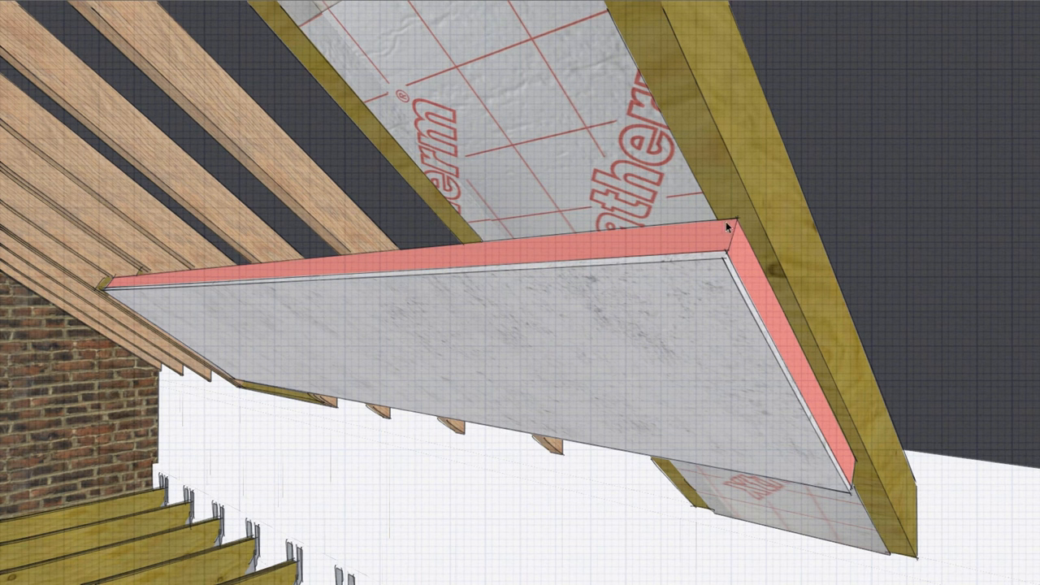
mouse_move(810, 352)
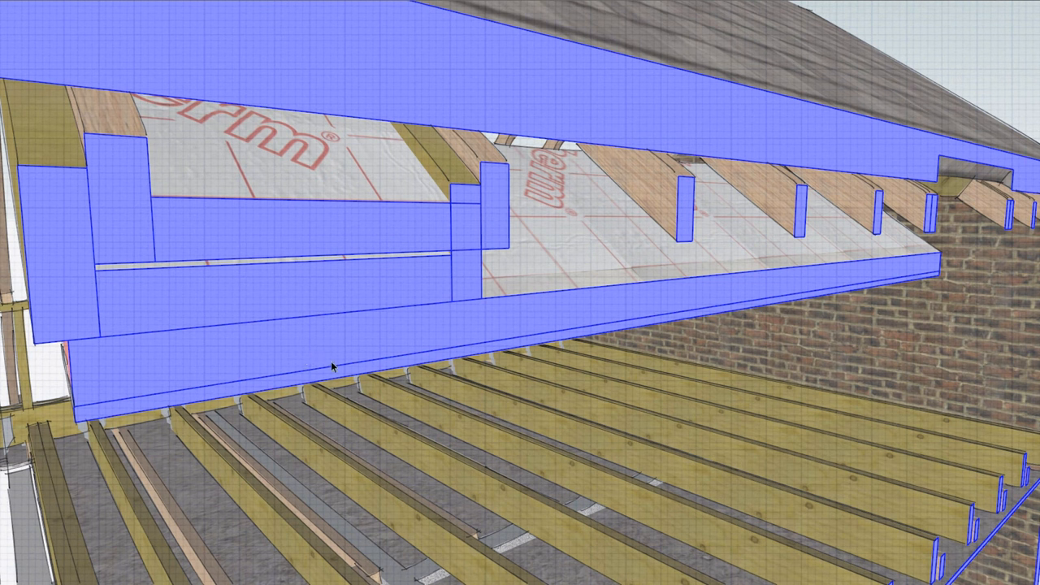
mouse_move(299, 305)
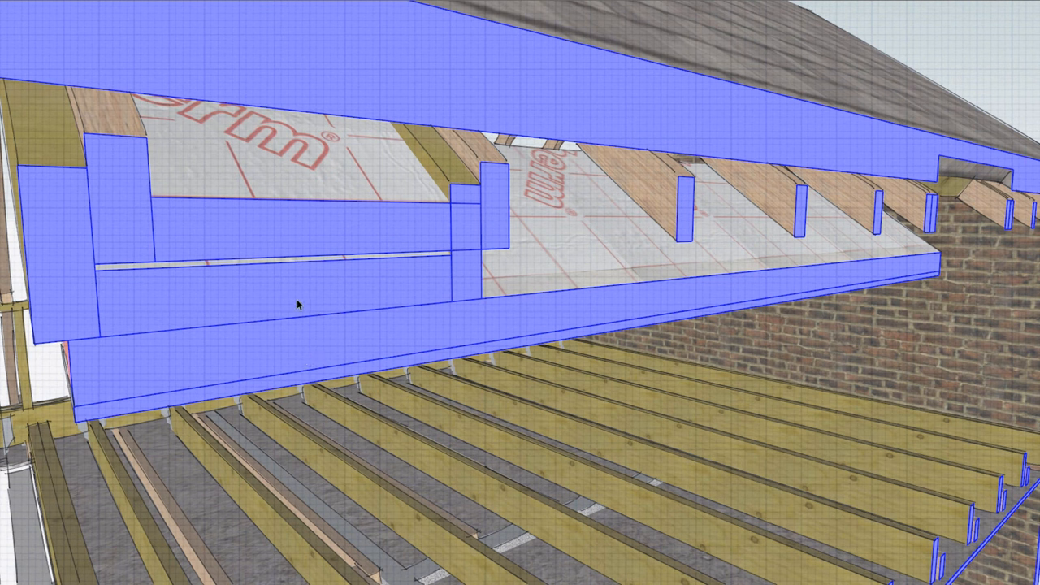
mouse_move(370, 315)
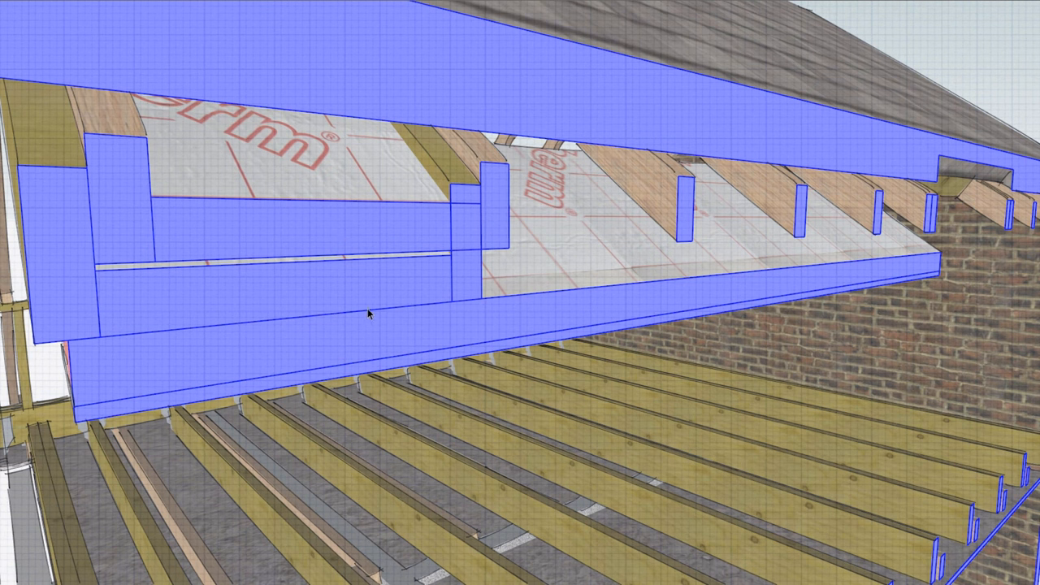
mouse_move(208, 317)
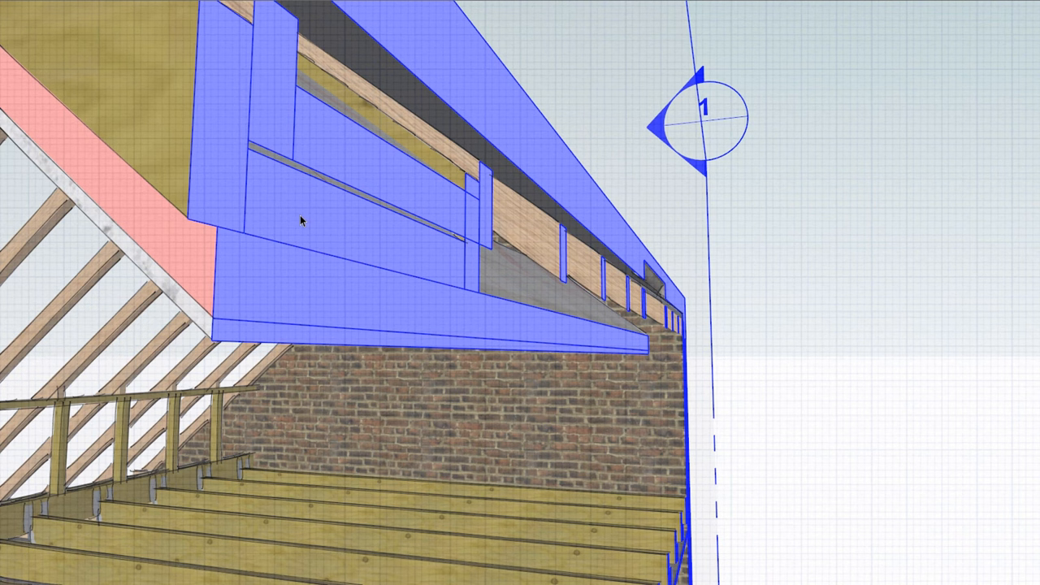
mouse_move(280, 126)
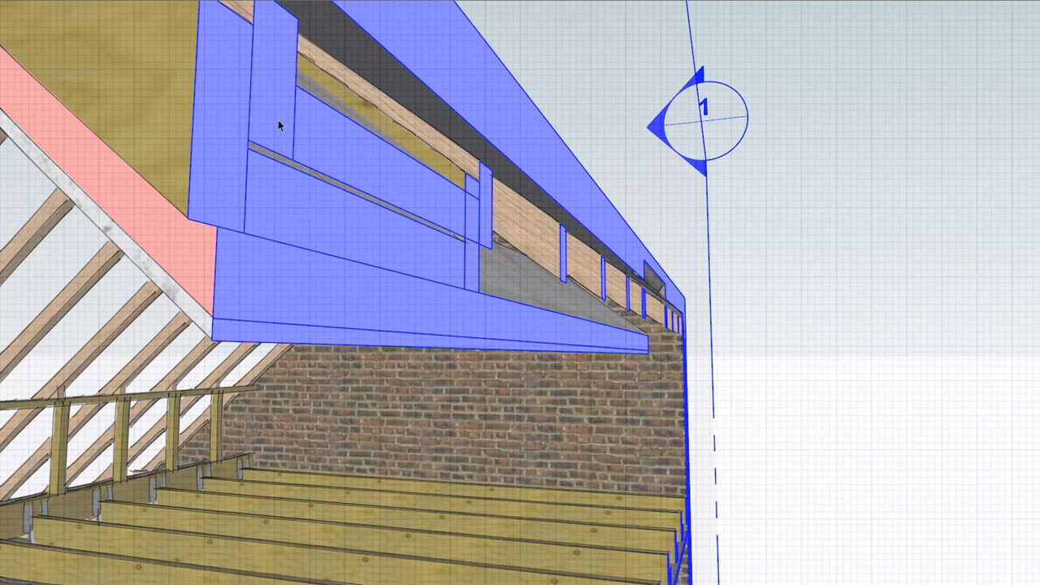
mouse_move(310, 288)
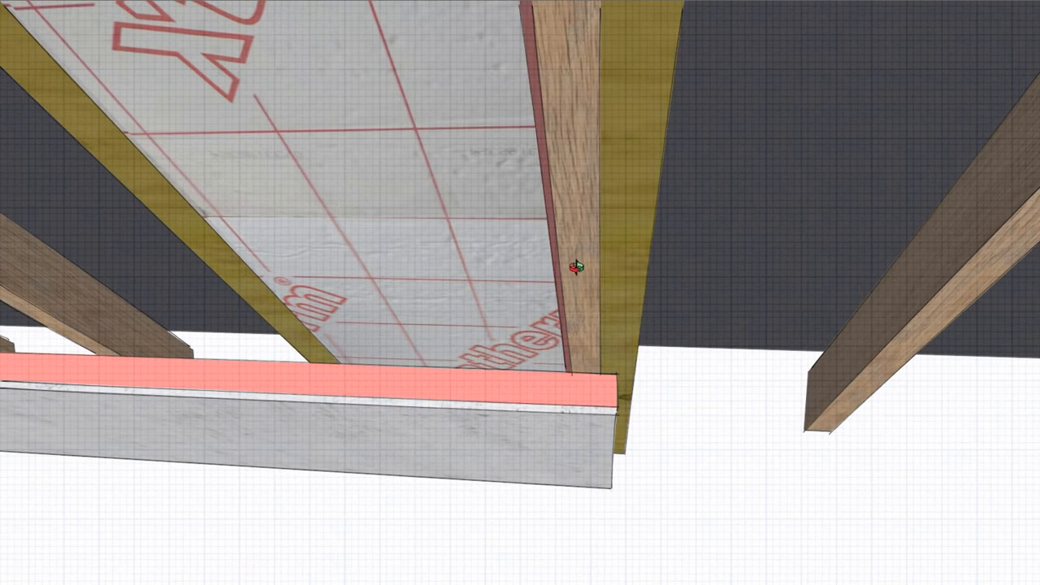
drag(569, 268, 682, 73)
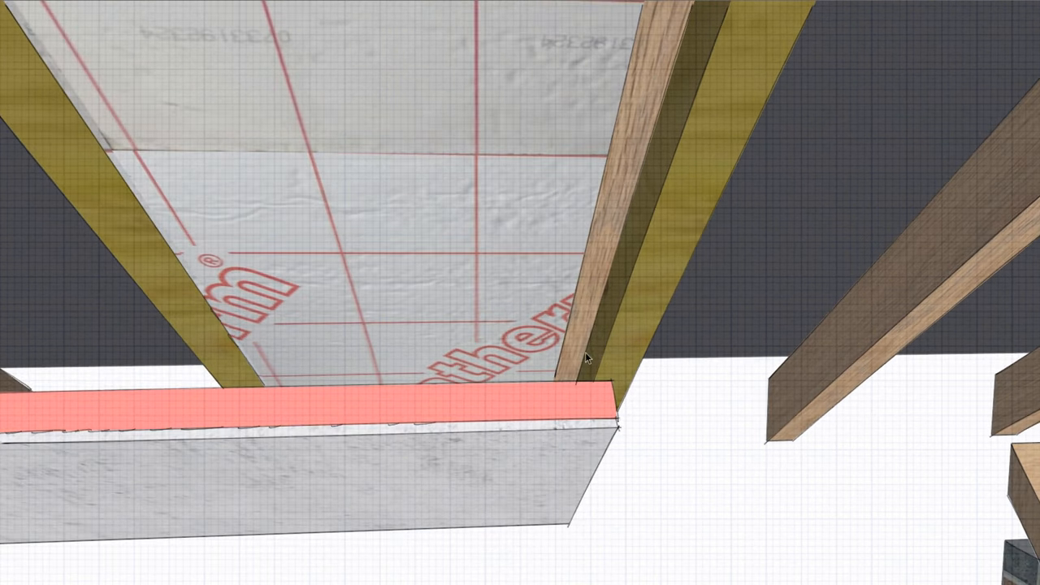
mouse_move(589, 371)
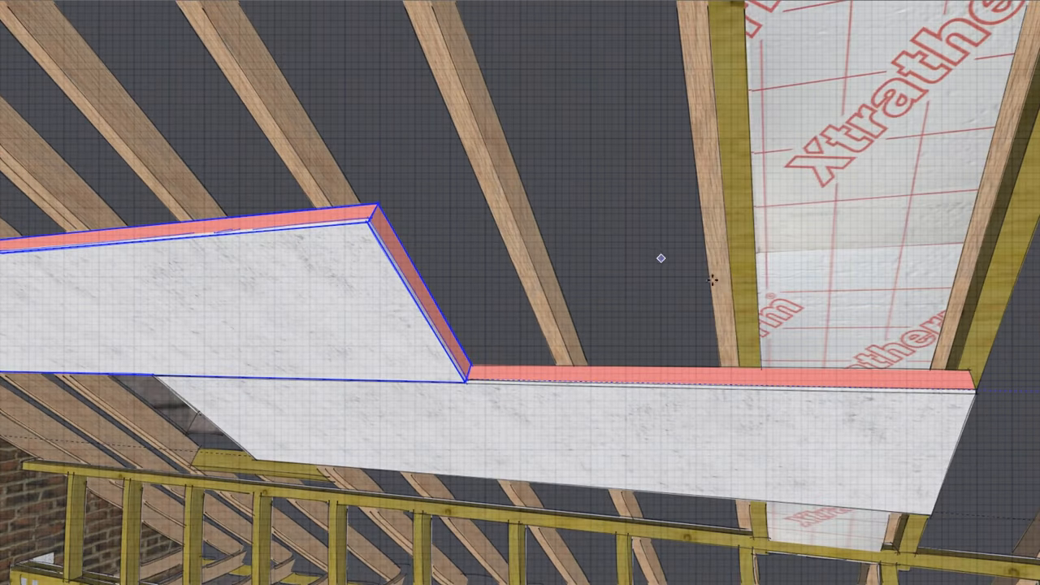
mouse_move(749, 326)
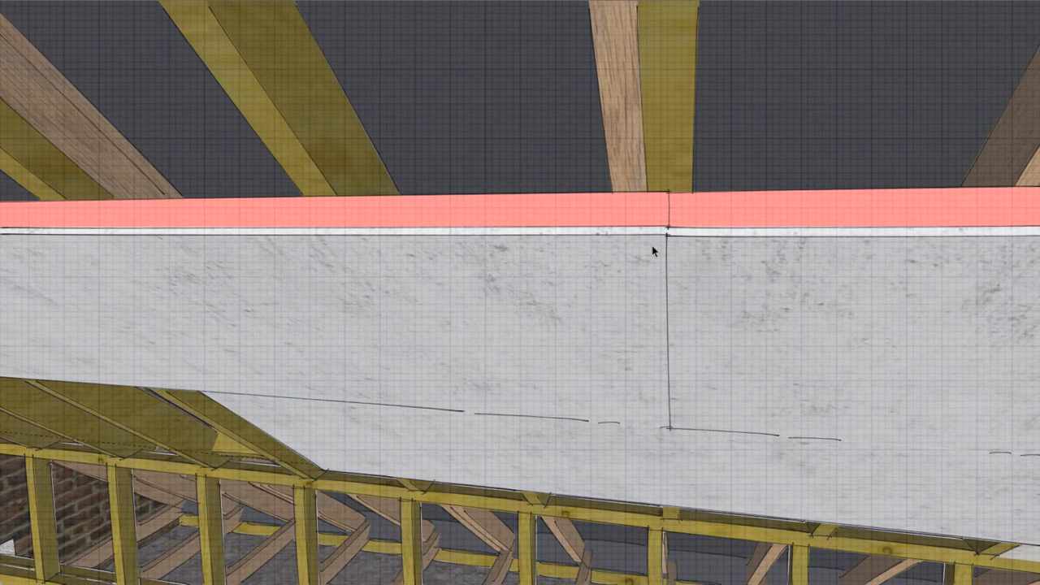
mouse_move(695, 441)
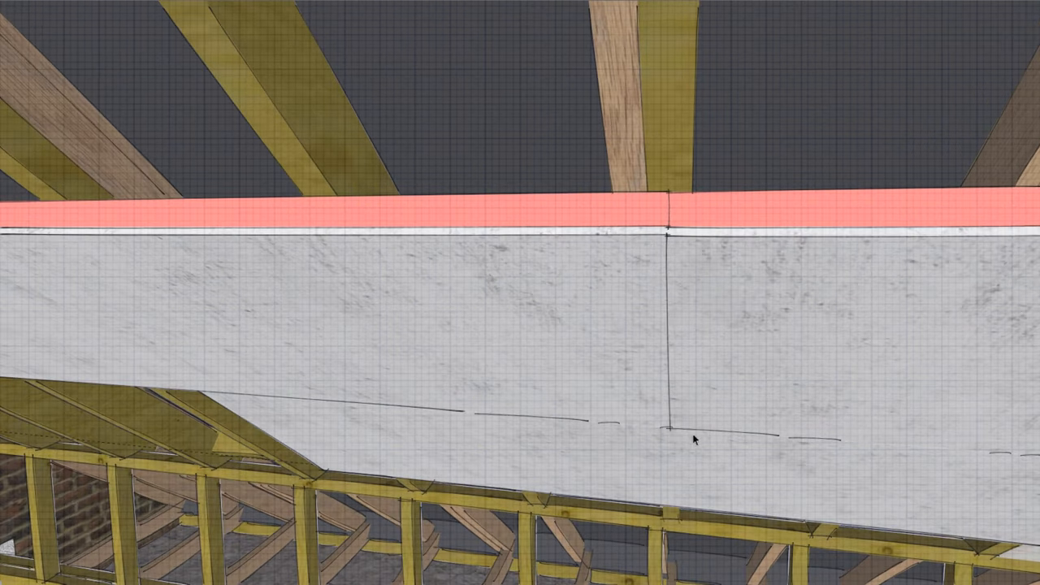
drag(695, 439, 703, 160)
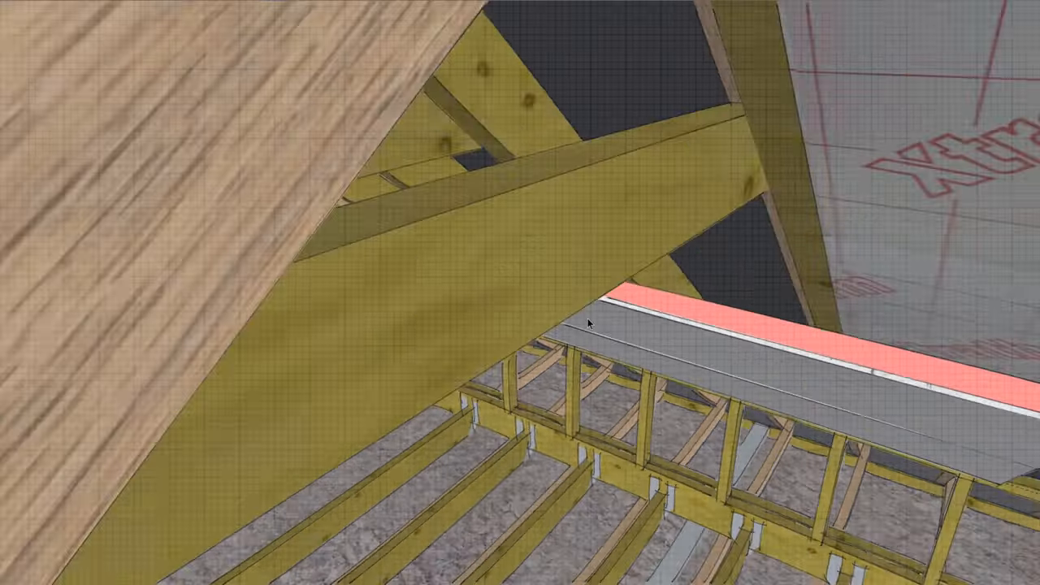
drag(589, 323, 297, 324)
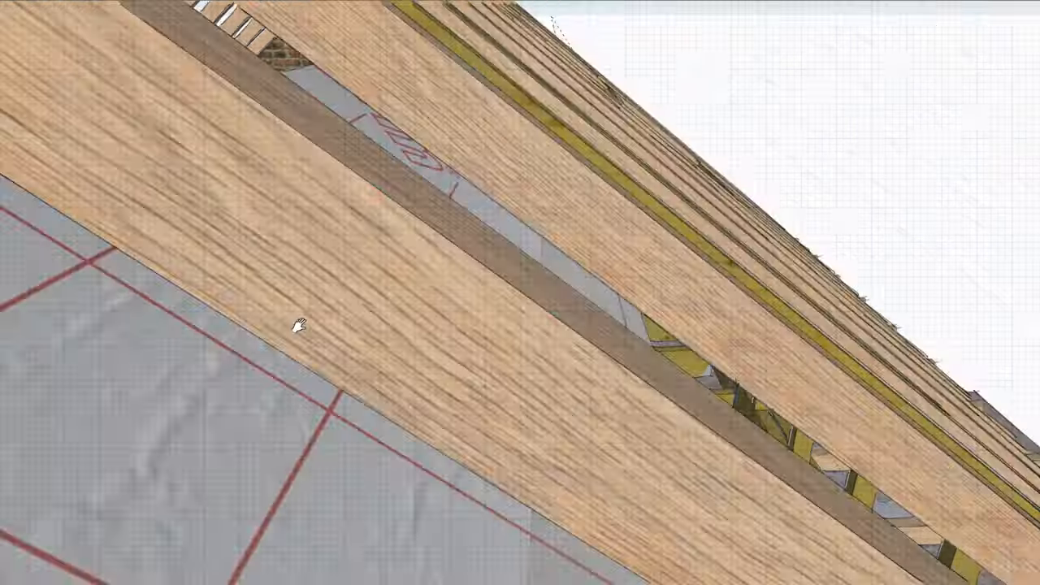